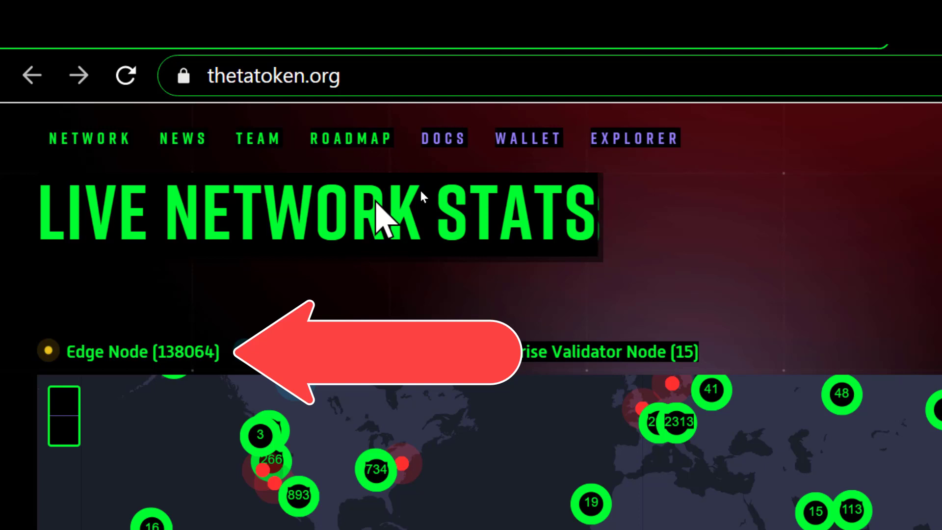
- Show the Pre-Elite Edge Node staking screen with 10,000 TFUEL staked and 106.039 pending rewards
left_click(632, 138)
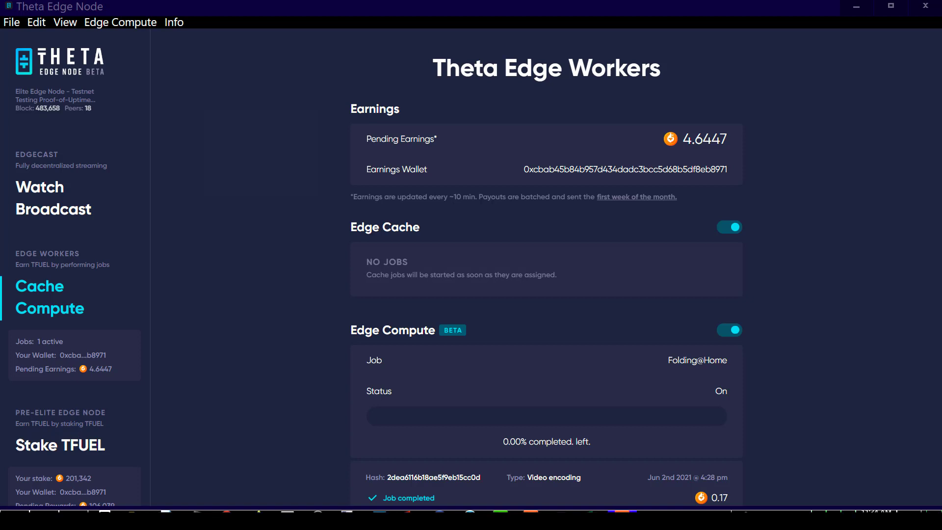
left_click(59, 445)
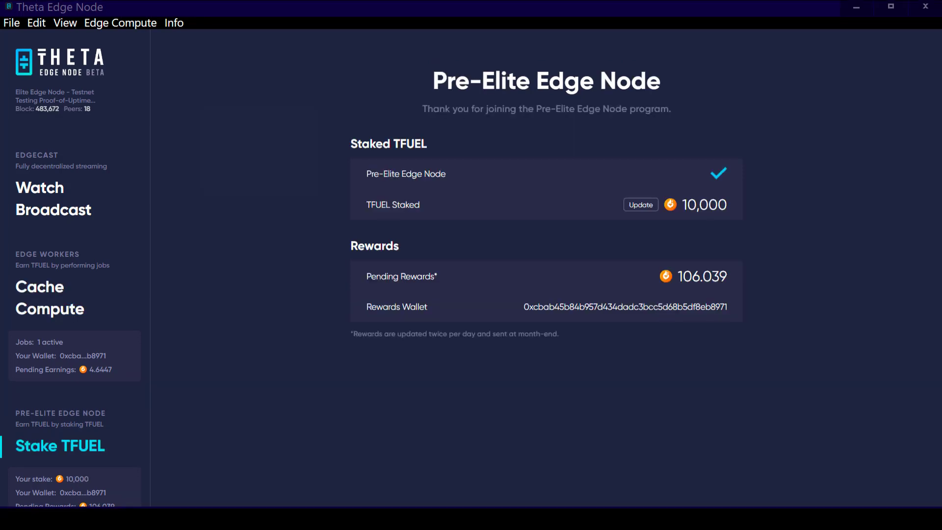